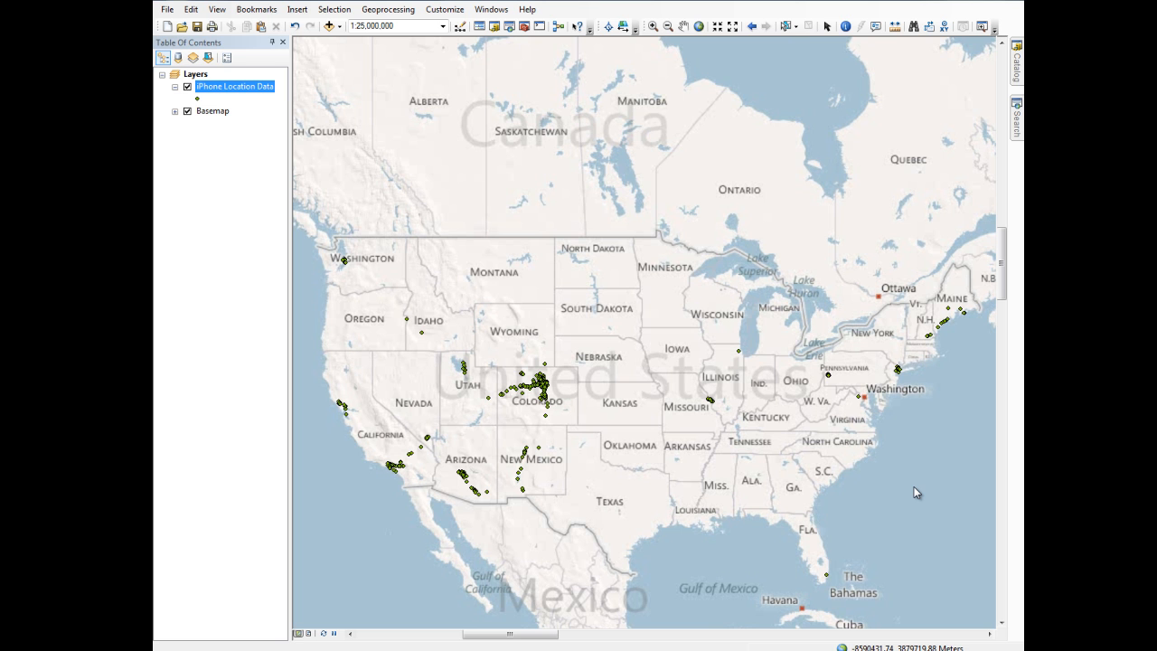
pyautogui.moveTo(361, 269)
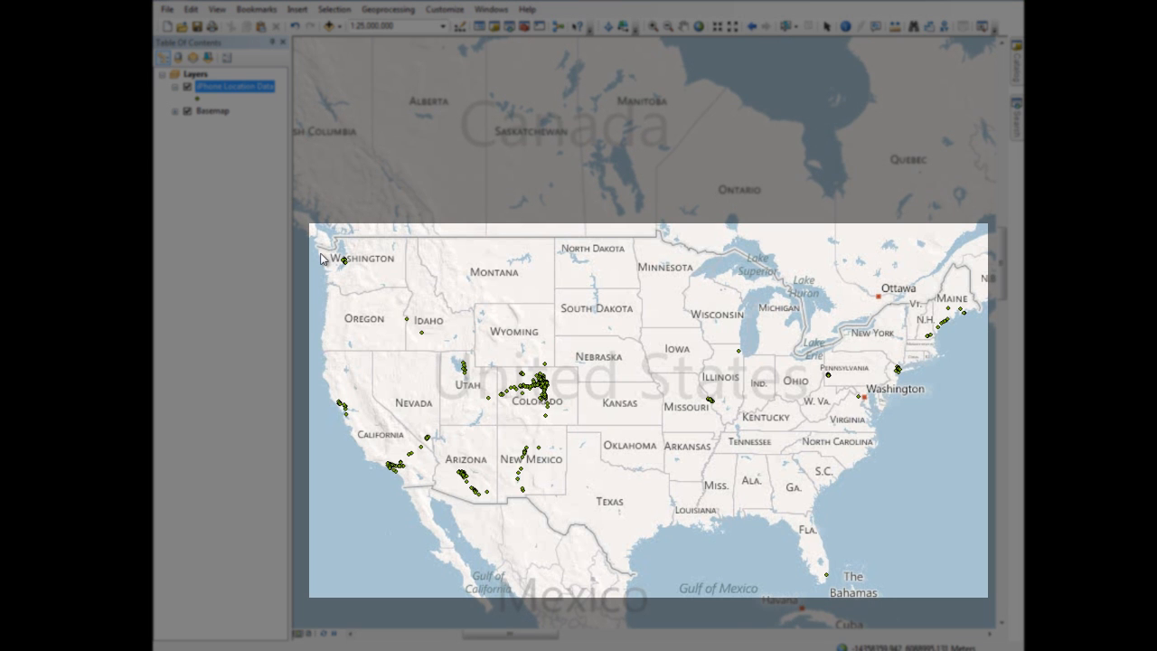
pyautogui.moveTo(352, 333)
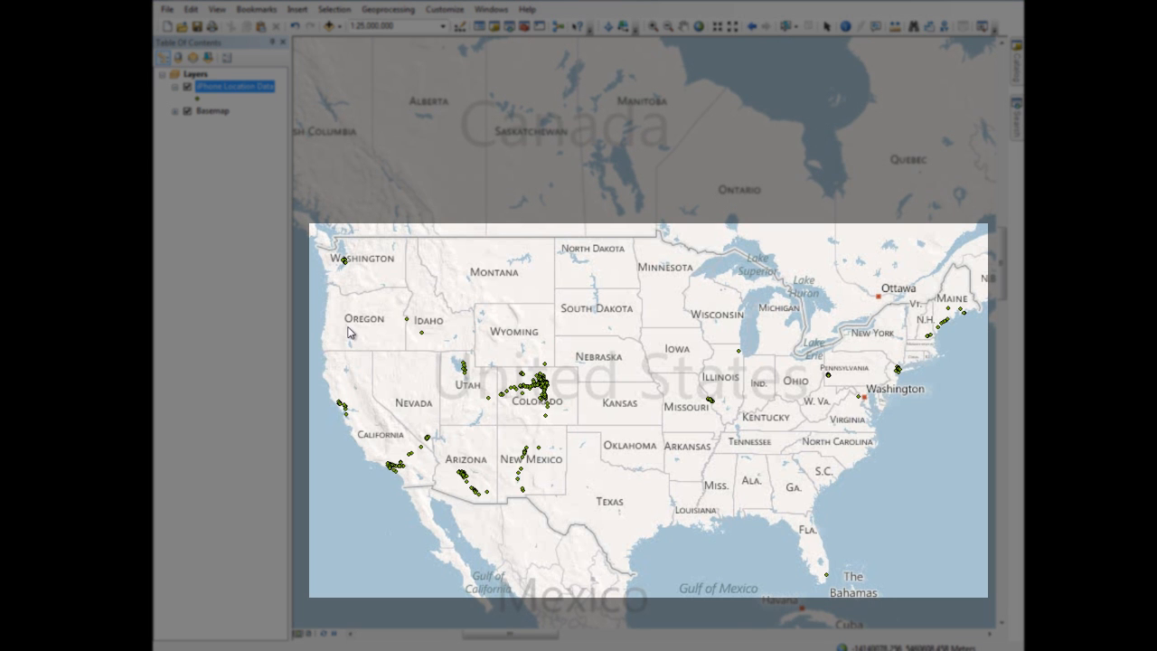
pyautogui.moveTo(352, 507)
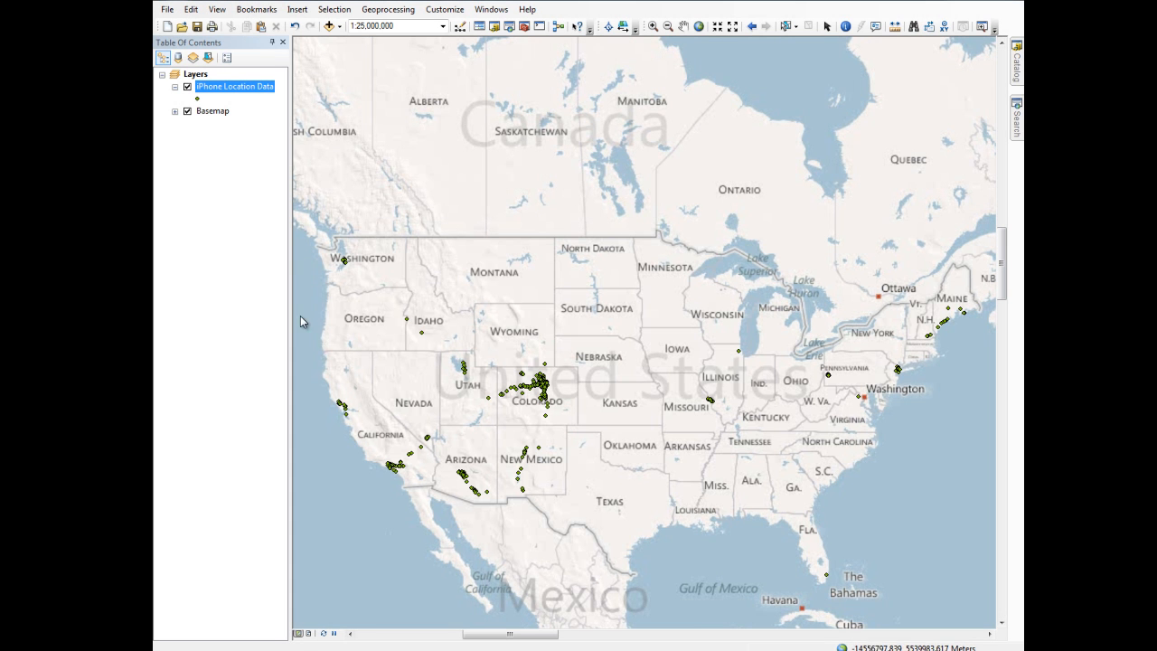
# Send the iPhone Location Data layer to GeoTime, importing 10,816 rows as events.
pyautogui.click(620, 26)
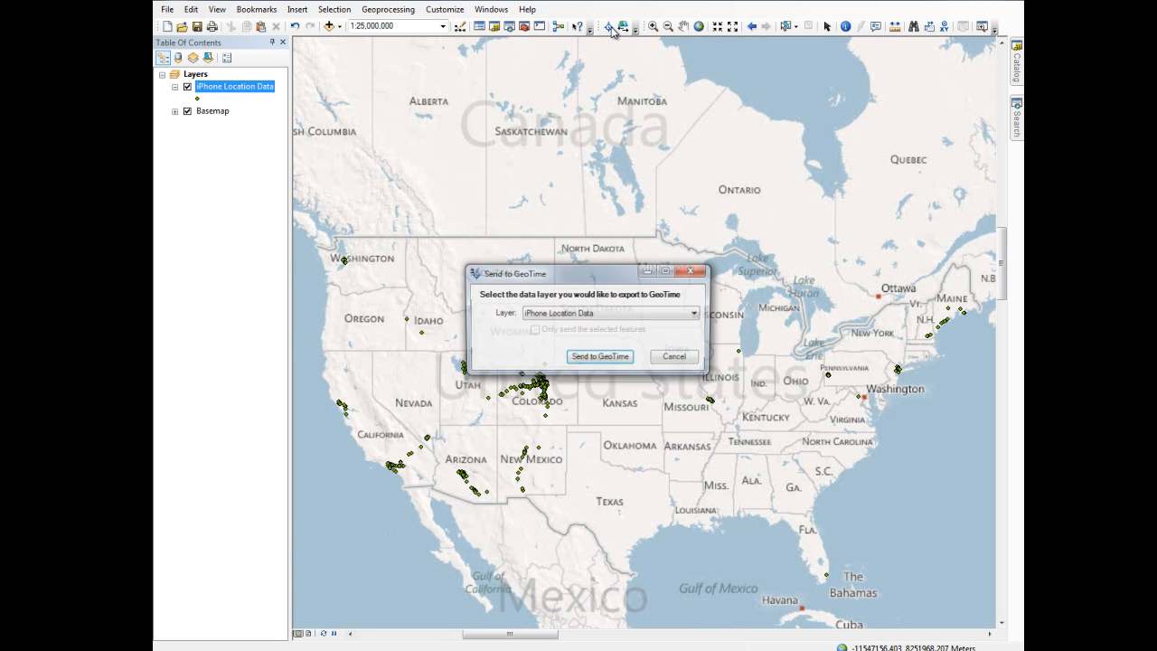
pyautogui.click(599, 355)
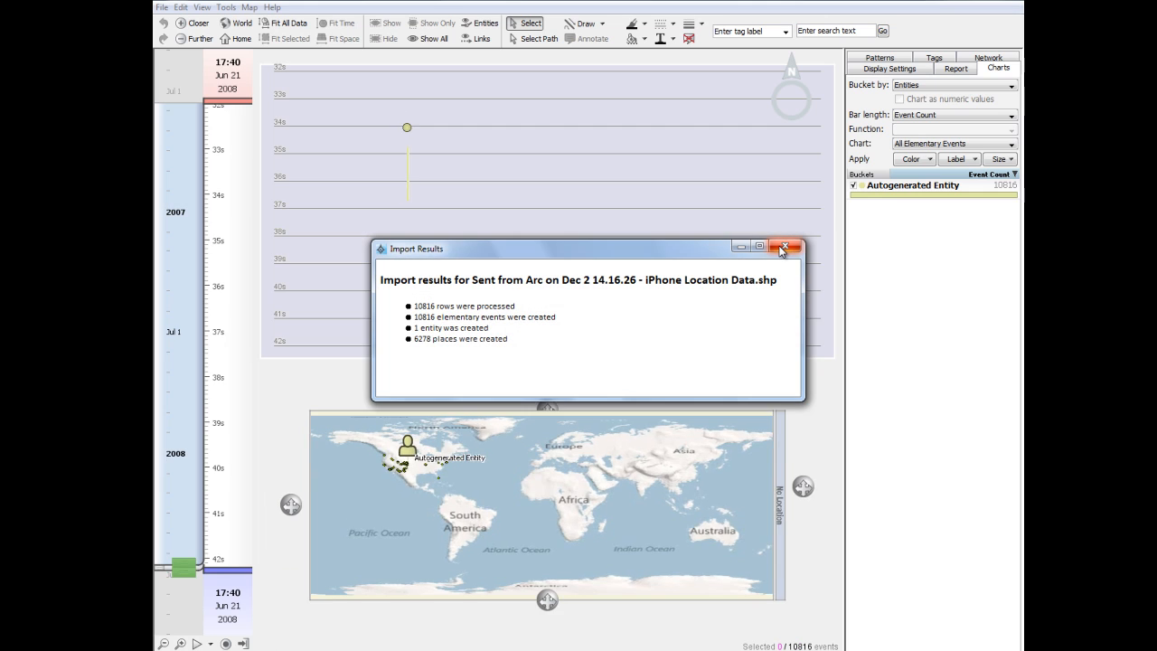
# Dismiss the GeoTime import results to show the 2006–2008 track over North America.
pyautogui.click(782, 247)
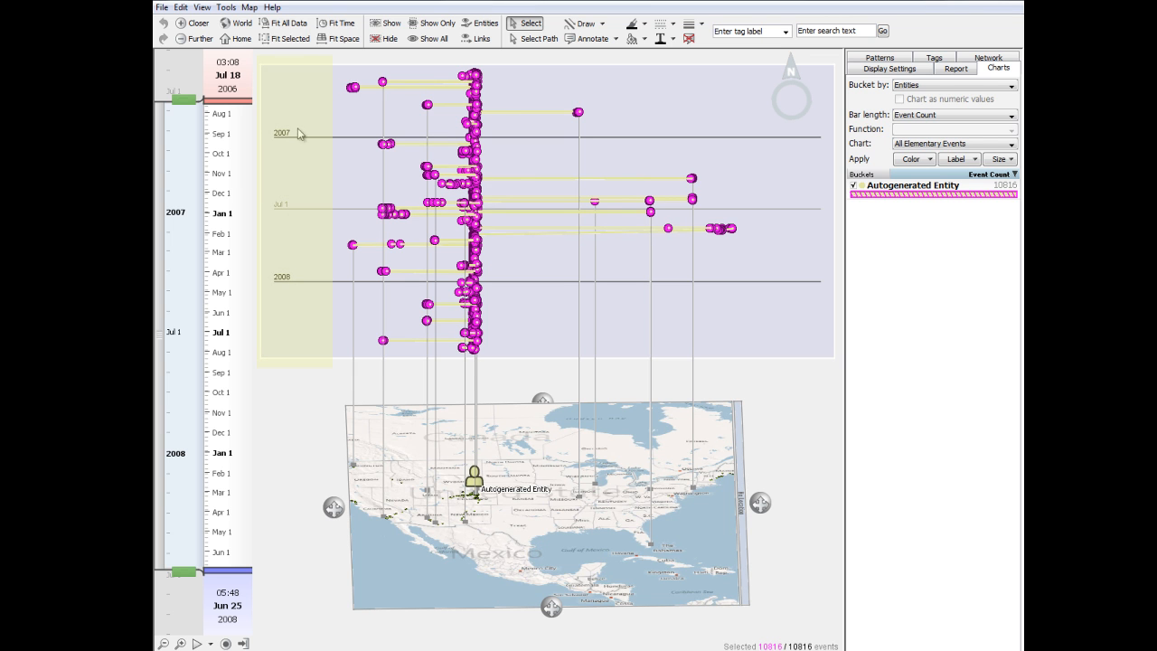
pyautogui.moveTo(323, 89)
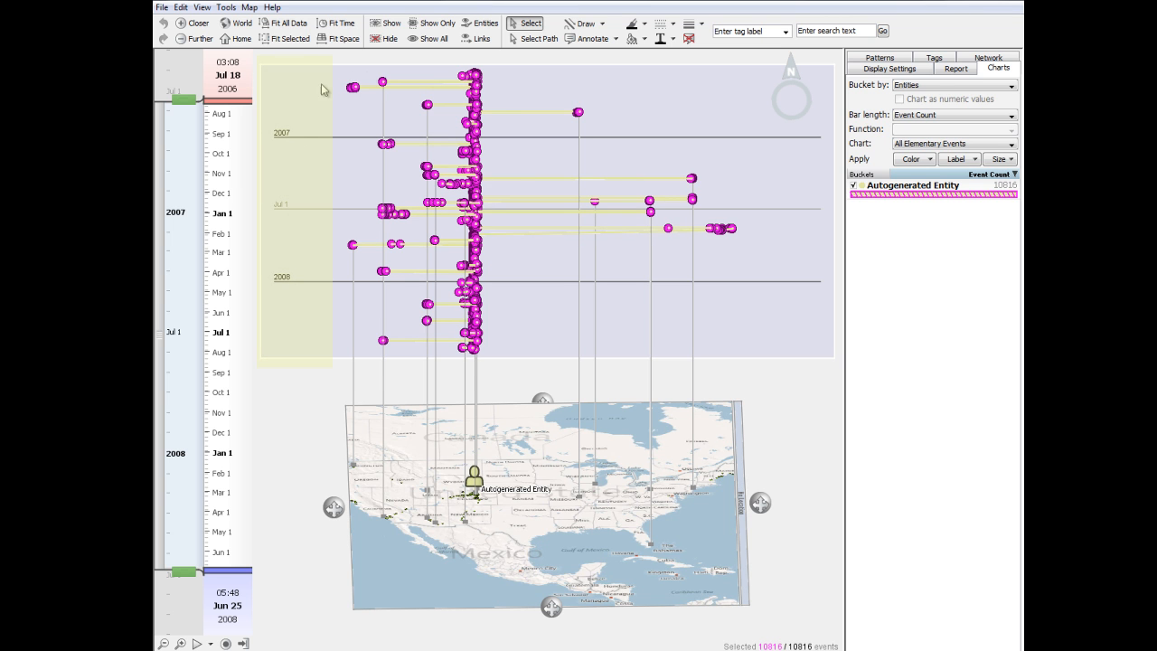
pyautogui.moveTo(560, 476)
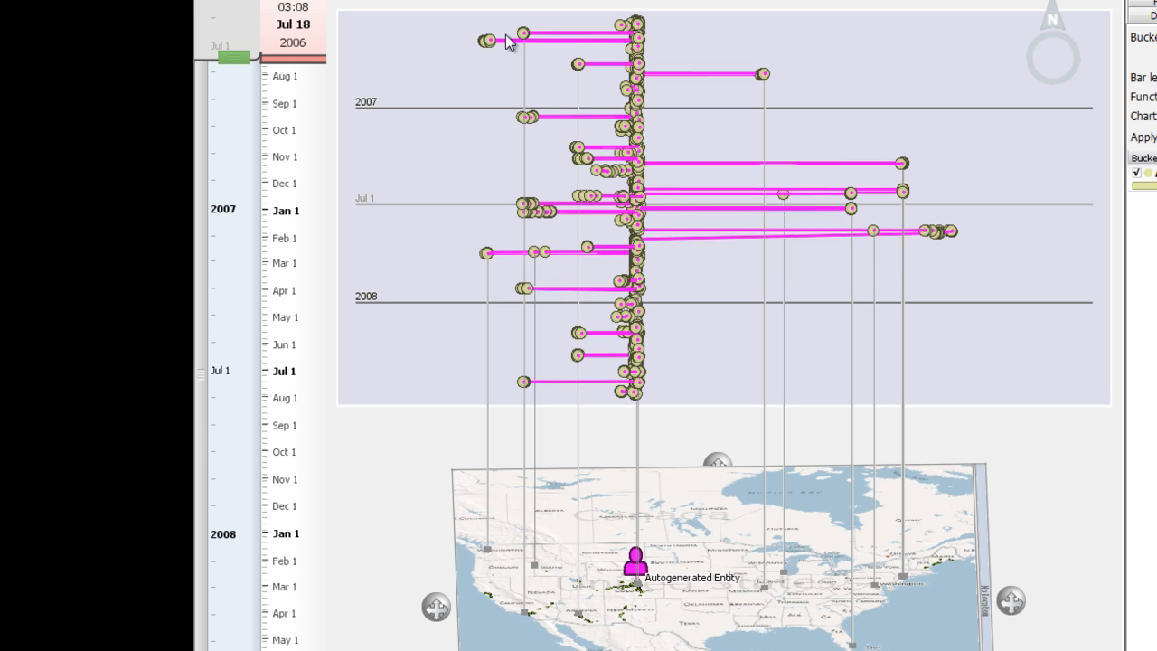
pyautogui.moveTo(486, 586)
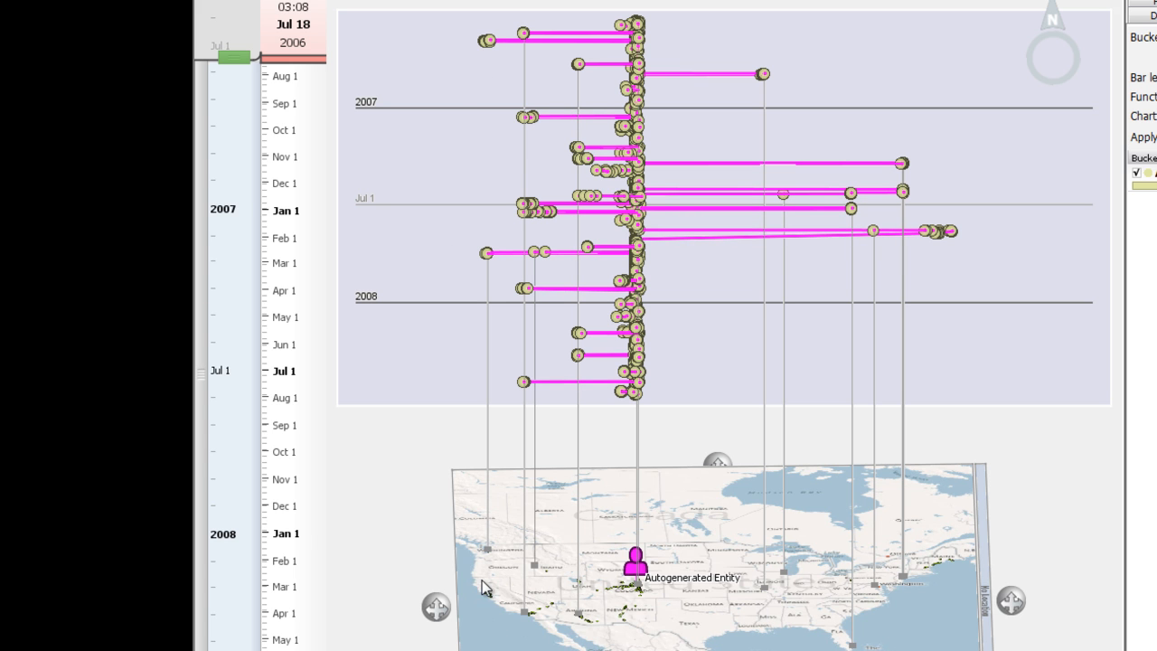